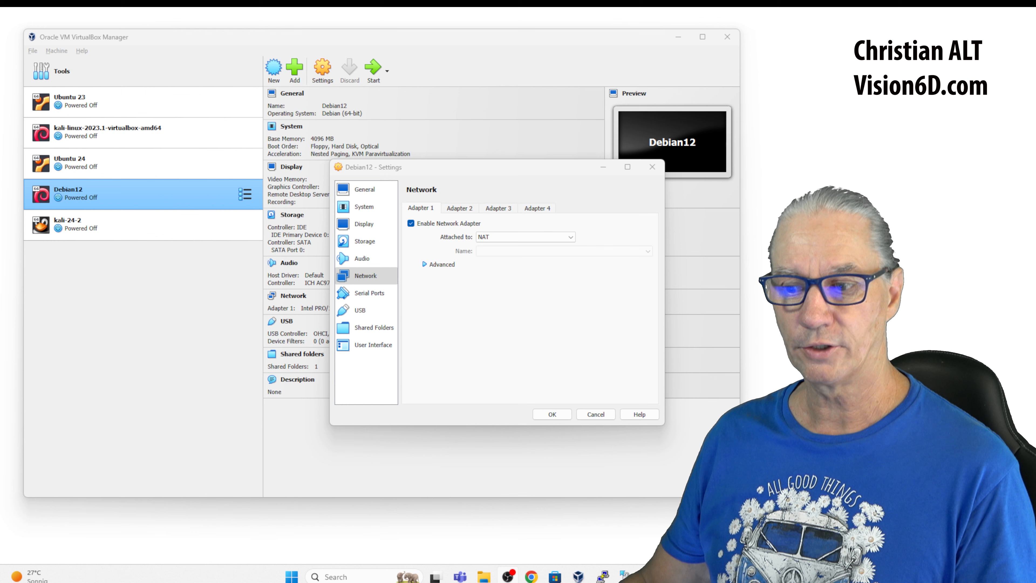
pyautogui.moveTo(433, 254)
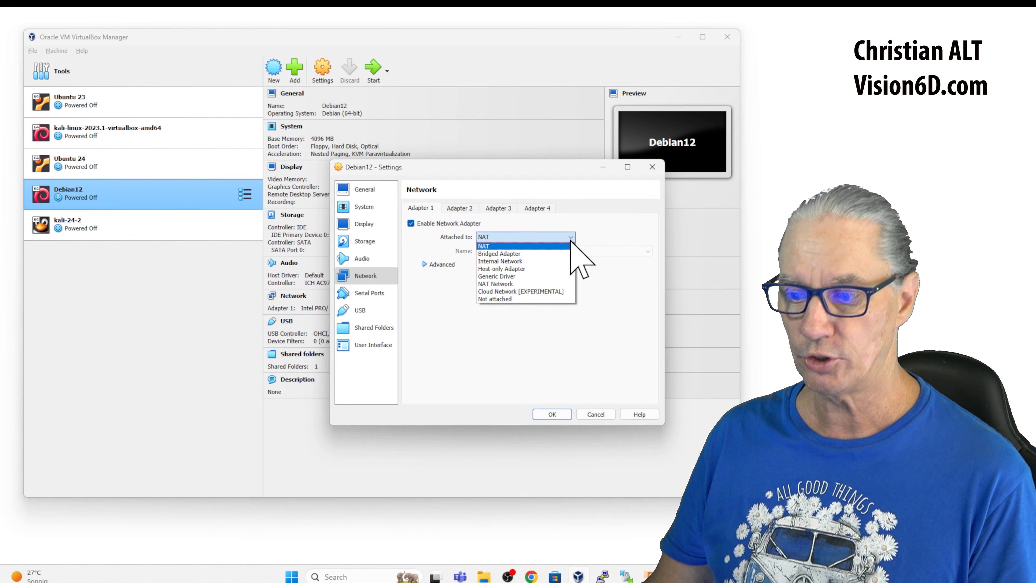
pyautogui.moveTo(522, 283)
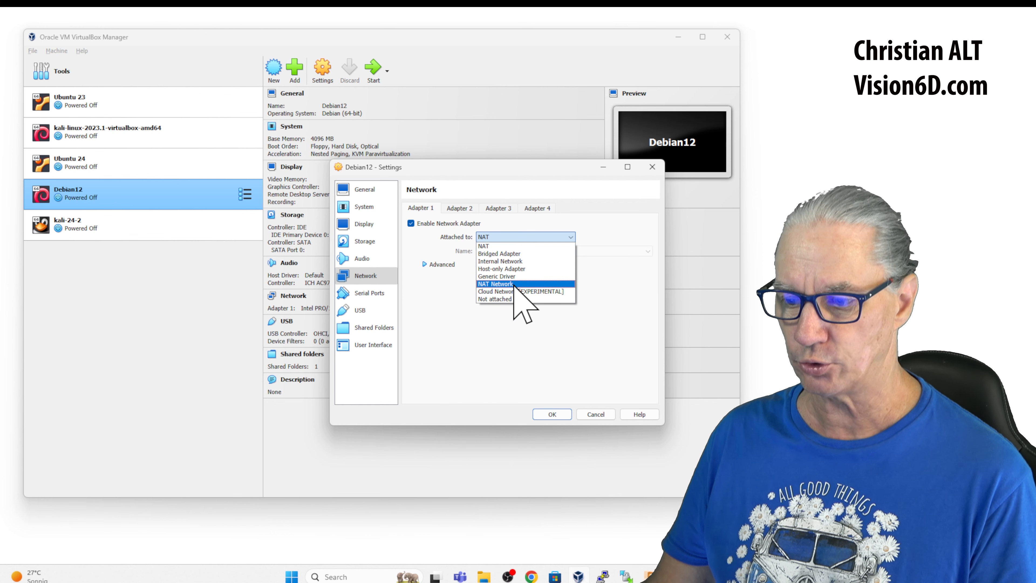
# Step: Set Debian12's Adapter 1 to NAT Network and find only 'Not selected' as a name
pyautogui.click(495, 284)
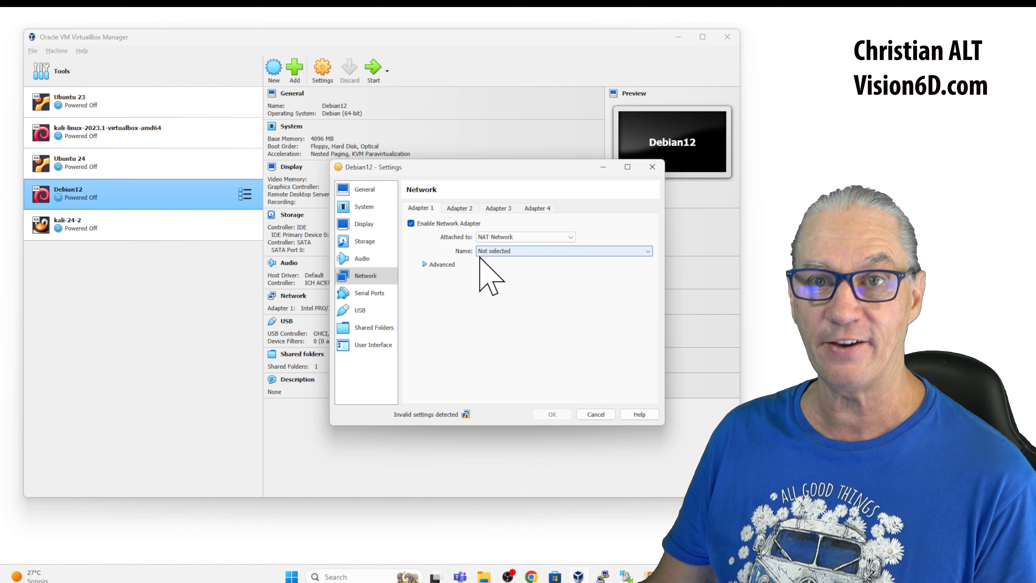
pyautogui.click(647, 251)
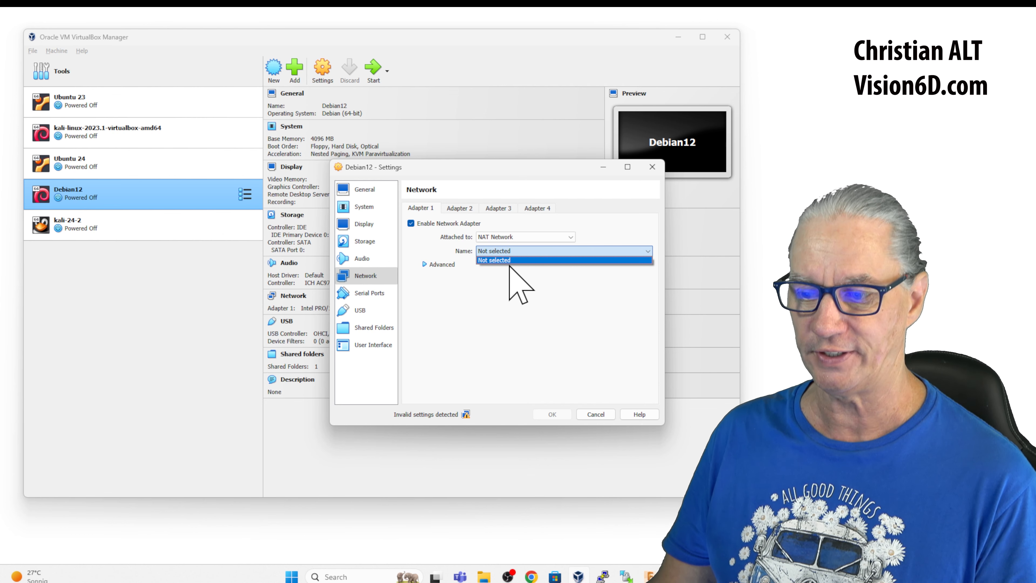
pyautogui.moveTo(492, 291)
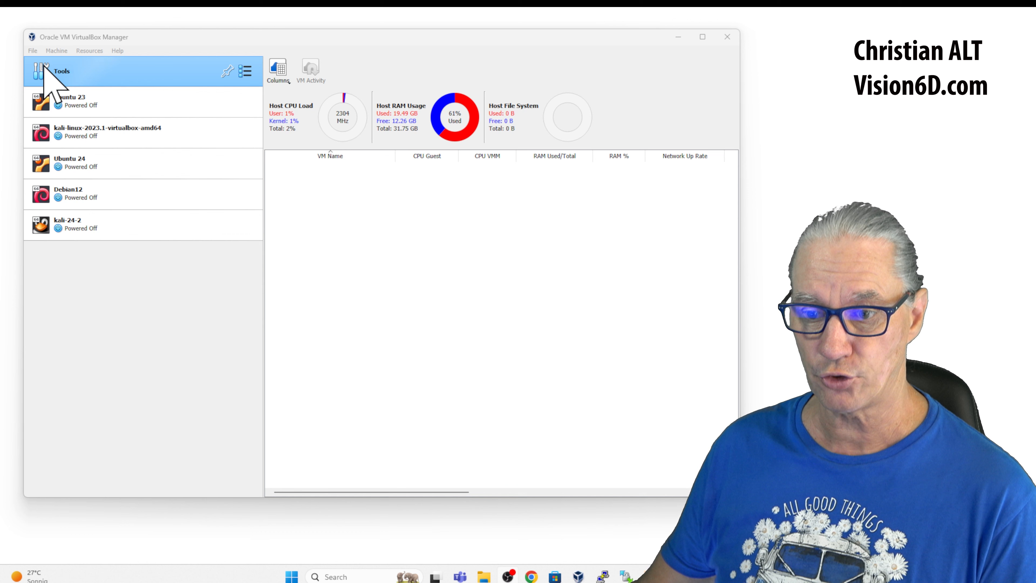
# Step: Reach the Network Manager via File > Tools, its NAT Networks list empty
pyautogui.click(32, 50)
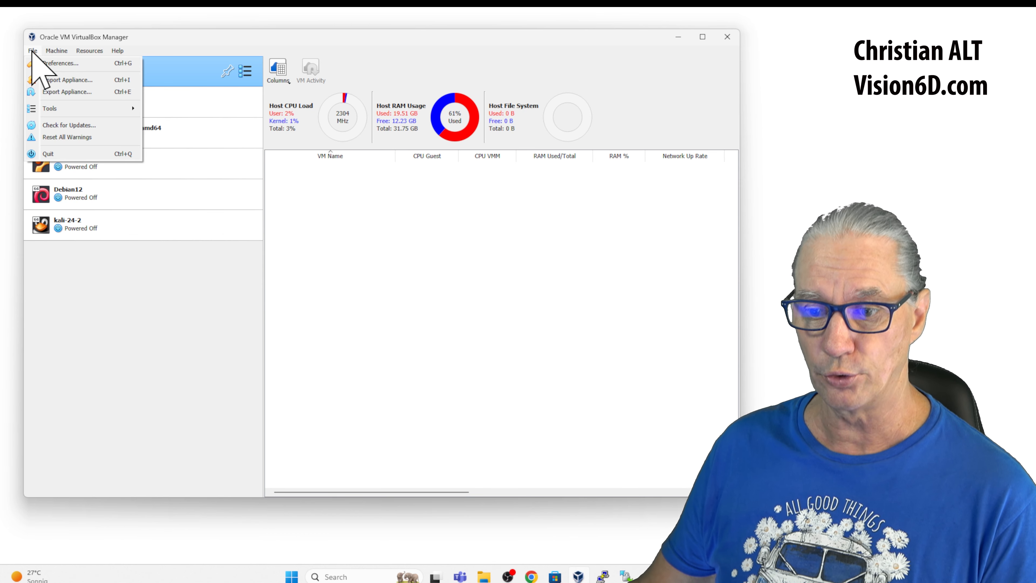
pyautogui.click(49, 108)
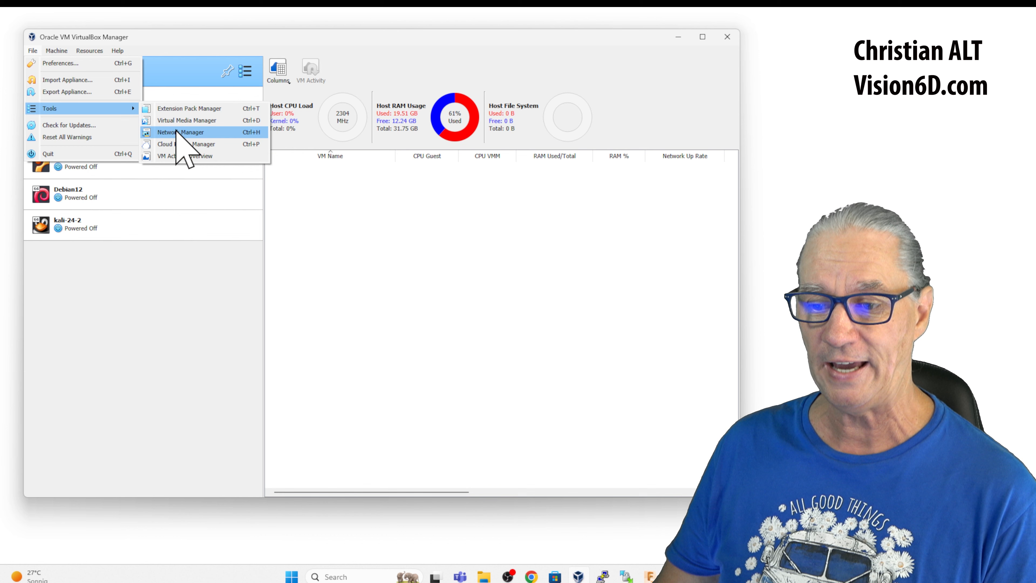
pyautogui.moveTo(187, 152)
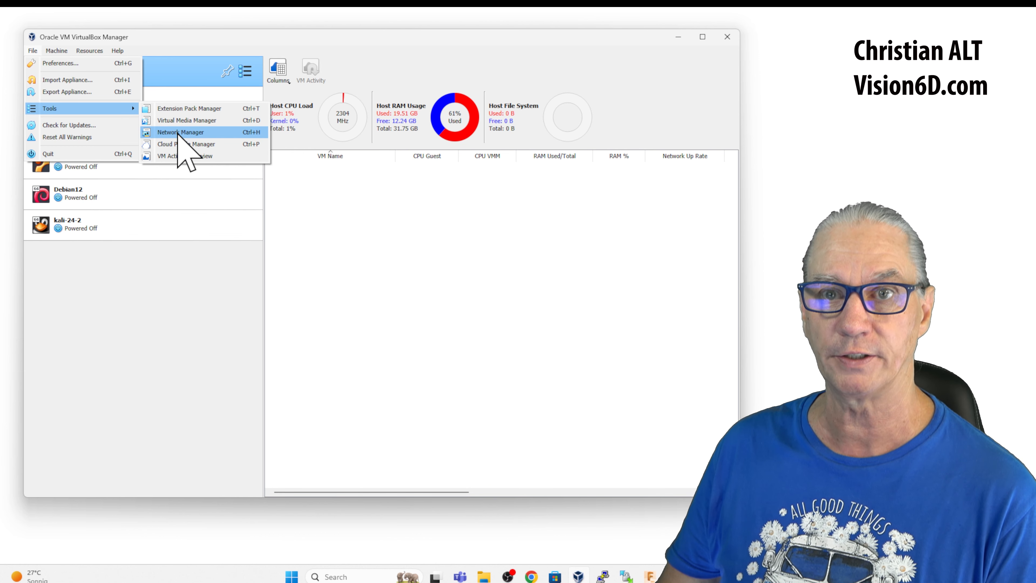
pyautogui.click(180, 132)
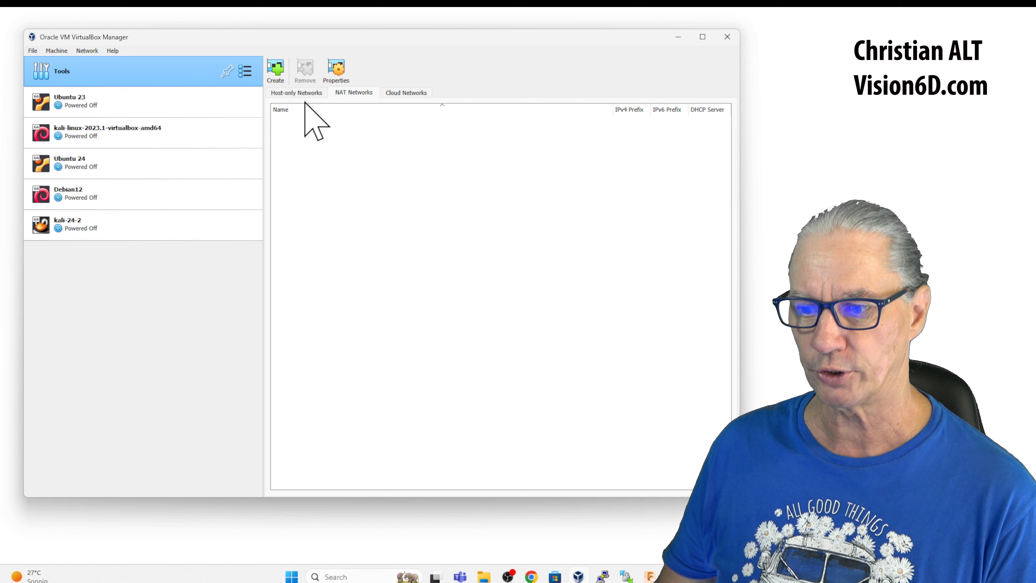
pyautogui.moveTo(362, 119)
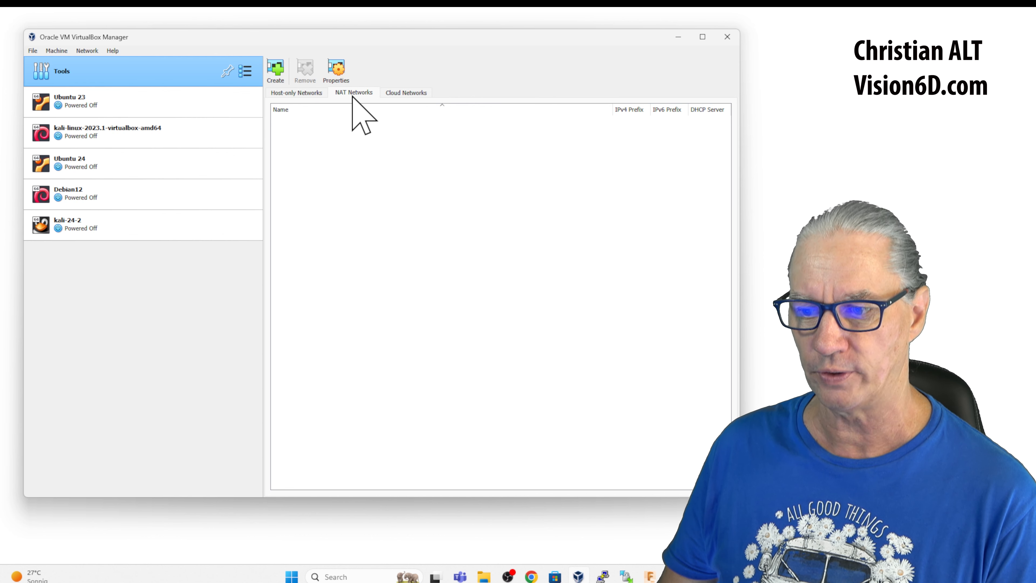
pyautogui.moveTo(275, 71)
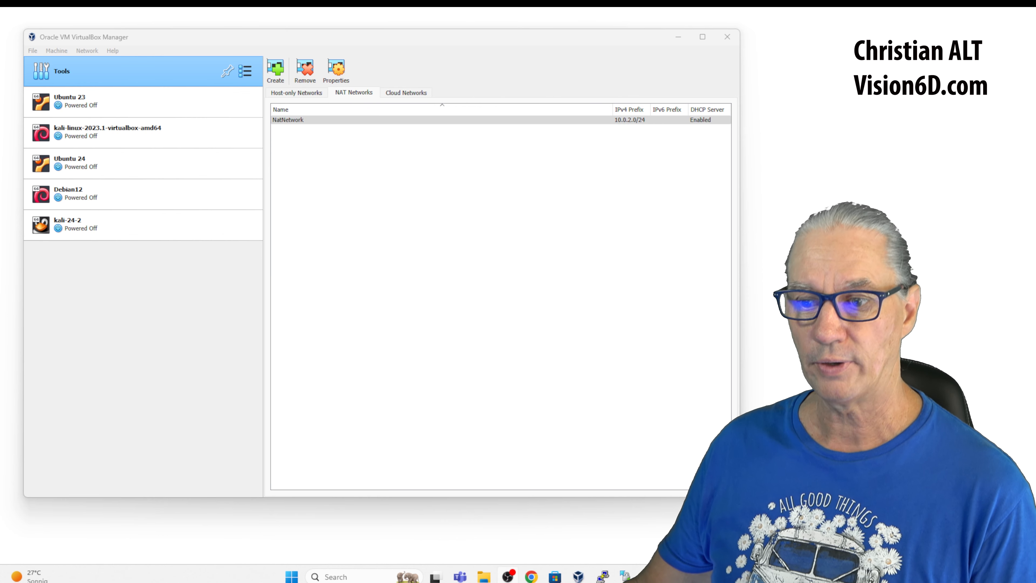
pyautogui.moveTo(291, 289)
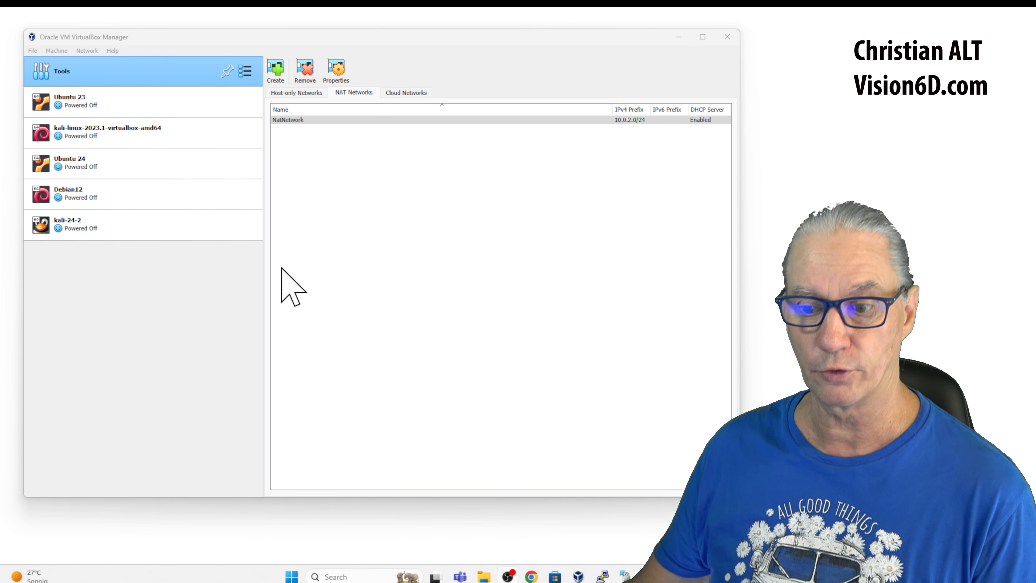
# Step: Return to the Debian12 machine details after NatNetwork (10.0.2.0/24, DHCP) exists
pyautogui.click(68, 193)
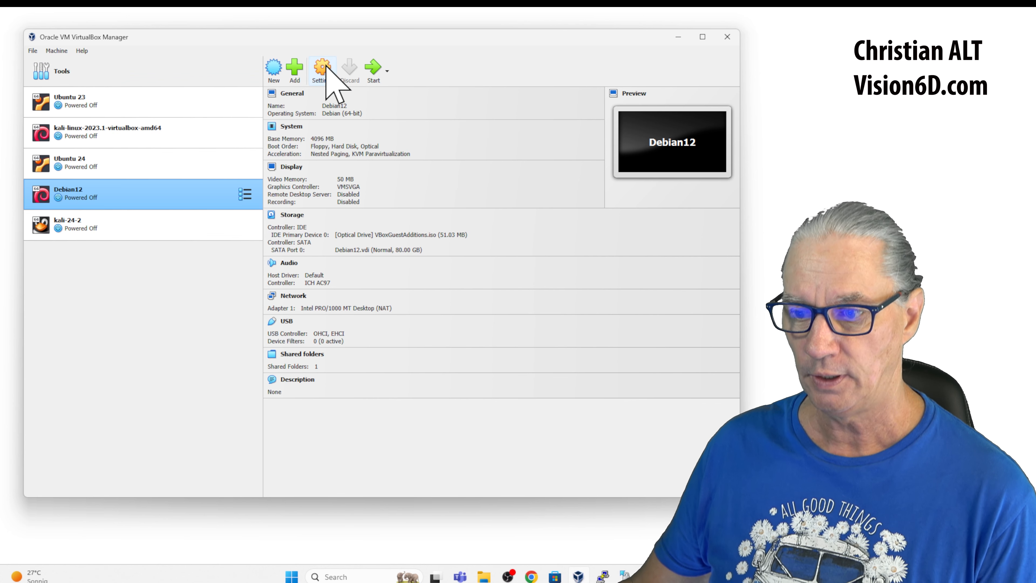
# Step: Attach Debian12's Adapter 1 to NAT Network 'NatNetwork' in Settings > Network and confirm with OK
pyautogui.click(322, 70)
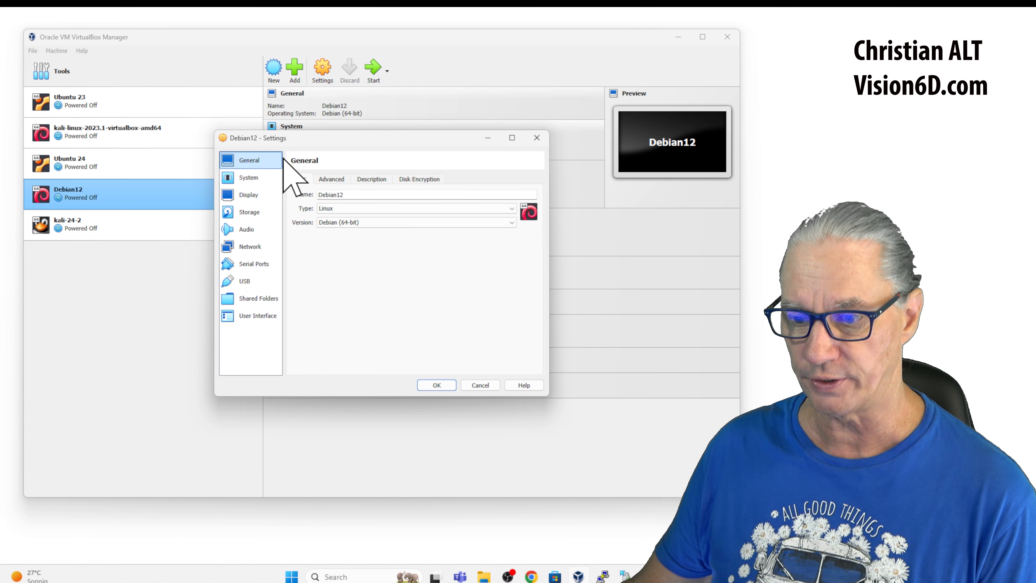
pyautogui.click(249, 247)
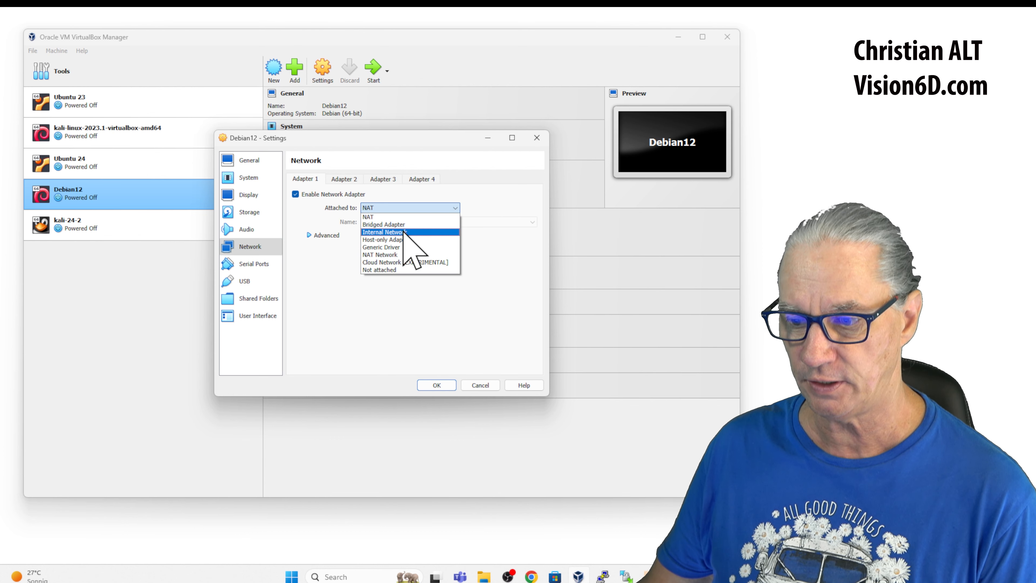
pyautogui.click(381, 254)
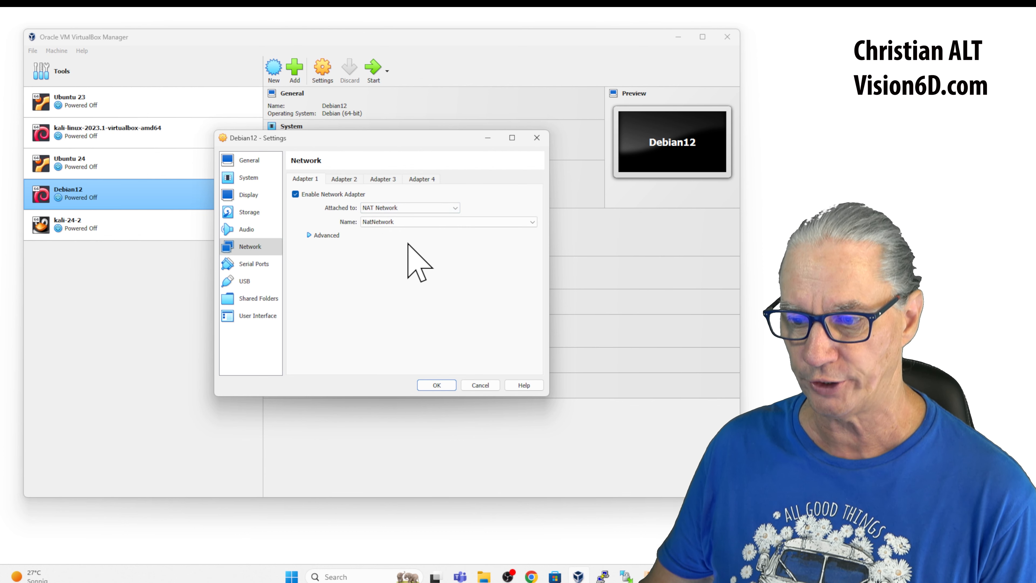
pyautogui.click(436, 384)
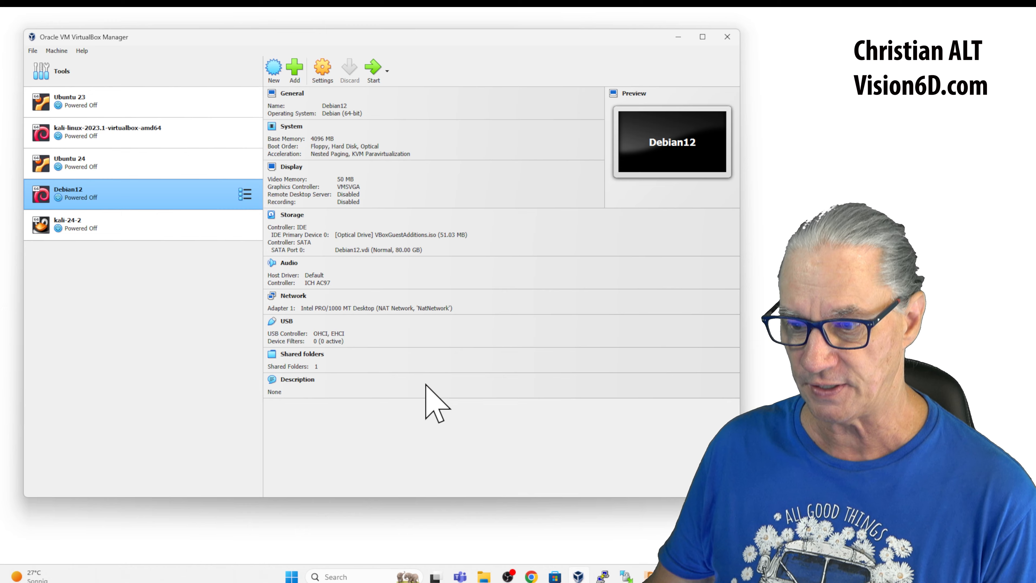